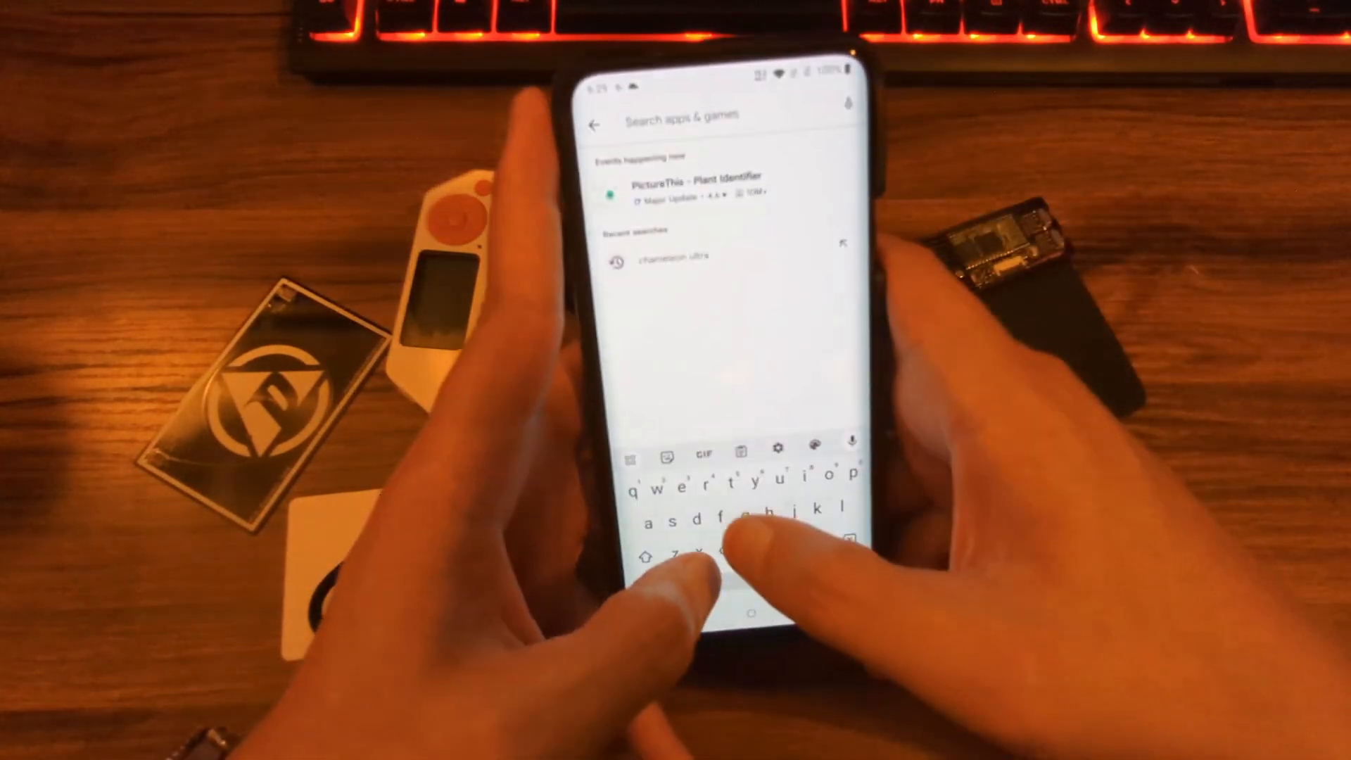
Step: Search for Chameleon Ultra, update the Chameleon Ultra GUI app, and launch it
{"action": "left_click", "coordinate": [666, 261]}
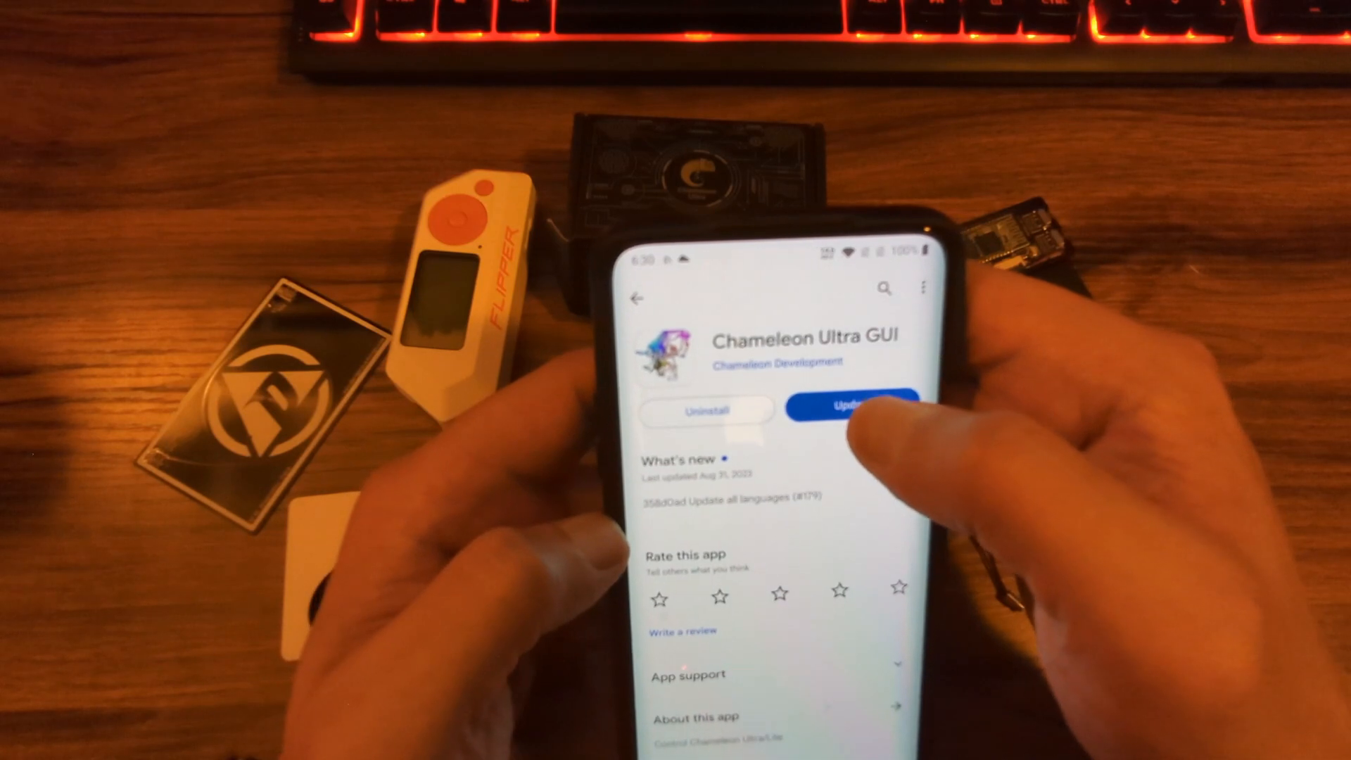
{"action": "left_click", "coordinate": [849, 407]}
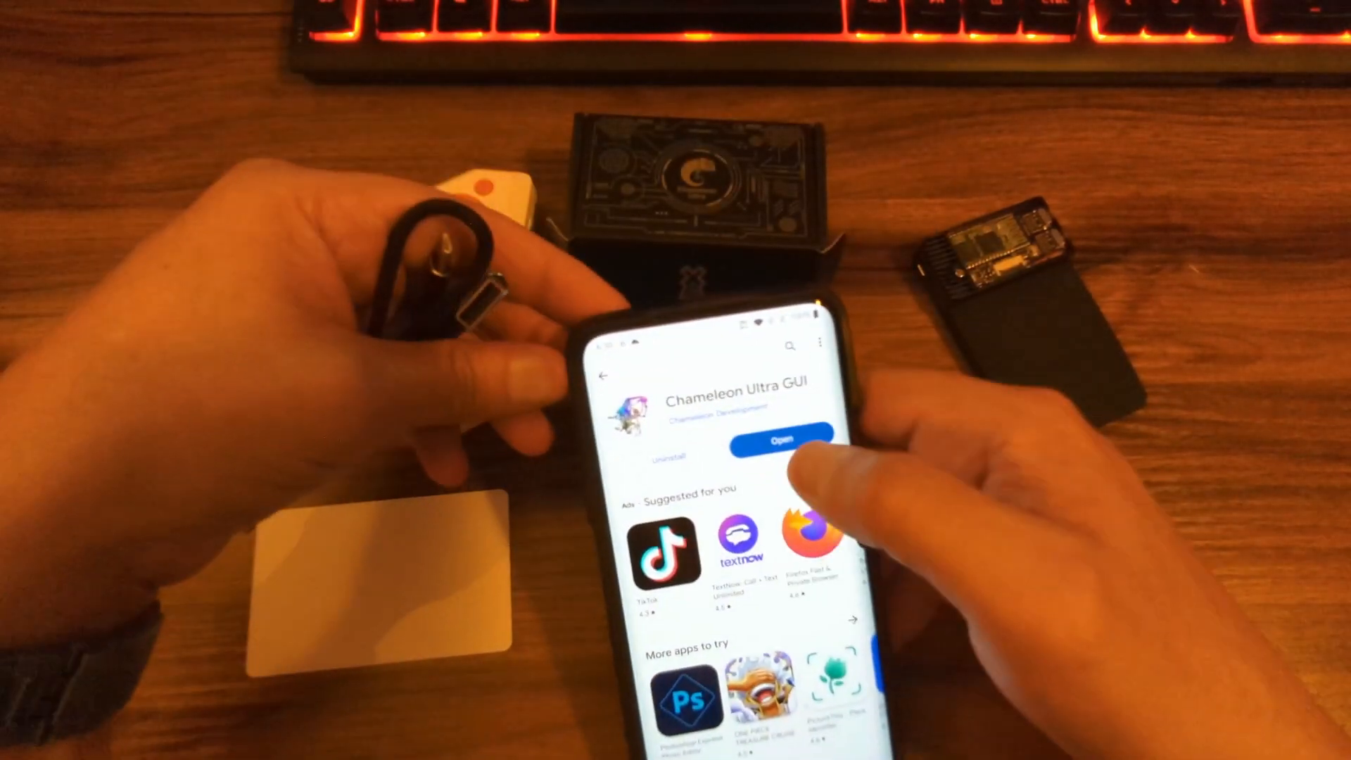
{"action": "left_click", "coordinate": [777, 439]}
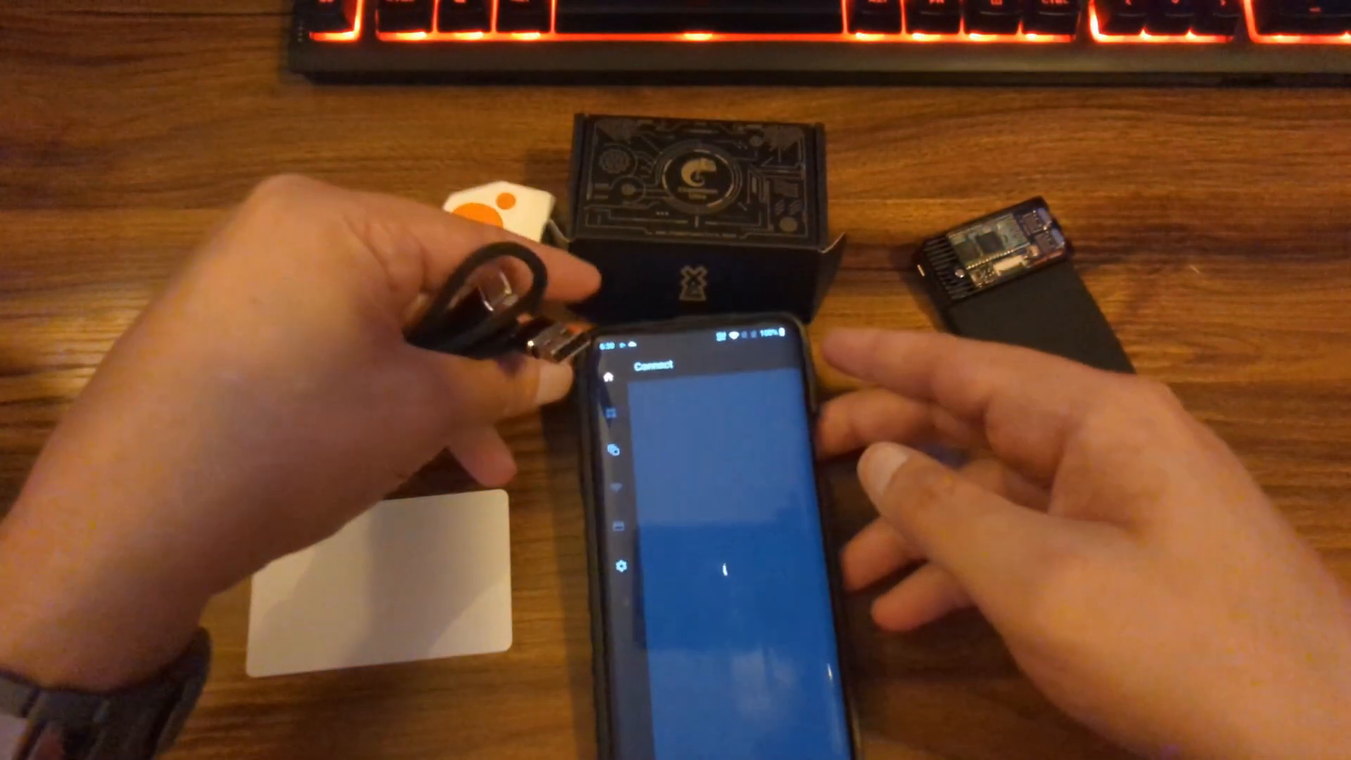